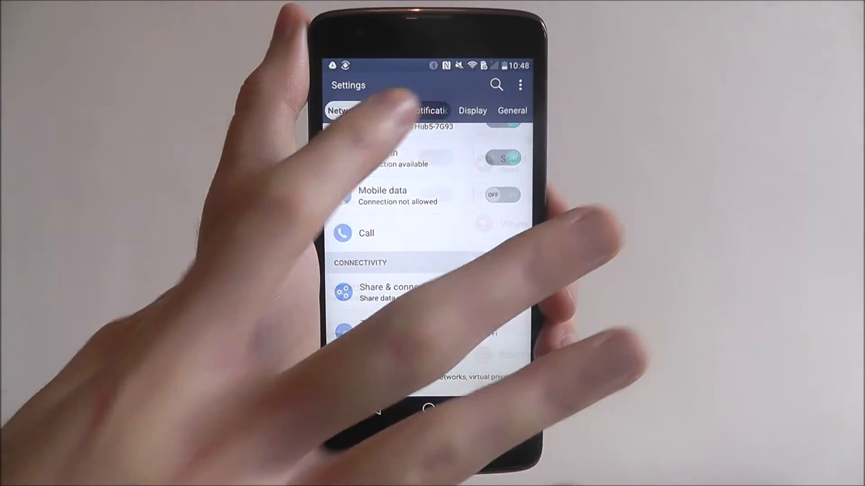
# Show the Sound profile choices (Sound, Vibrate only, Silent) from the Notification section, Silent selected
pyautogui.click(411, 111)
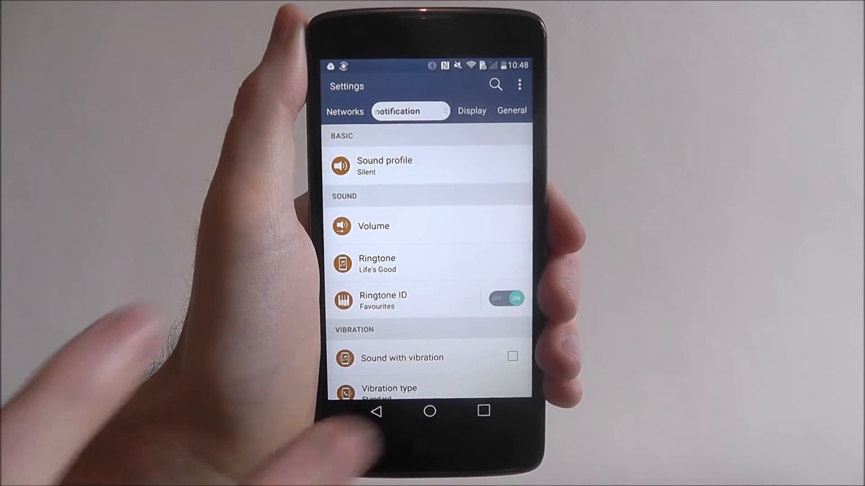
pyautogui.click(385, 166)
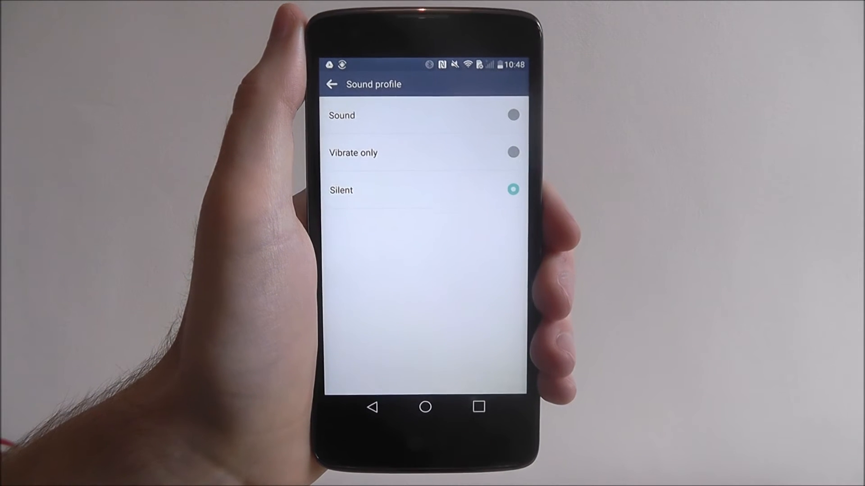